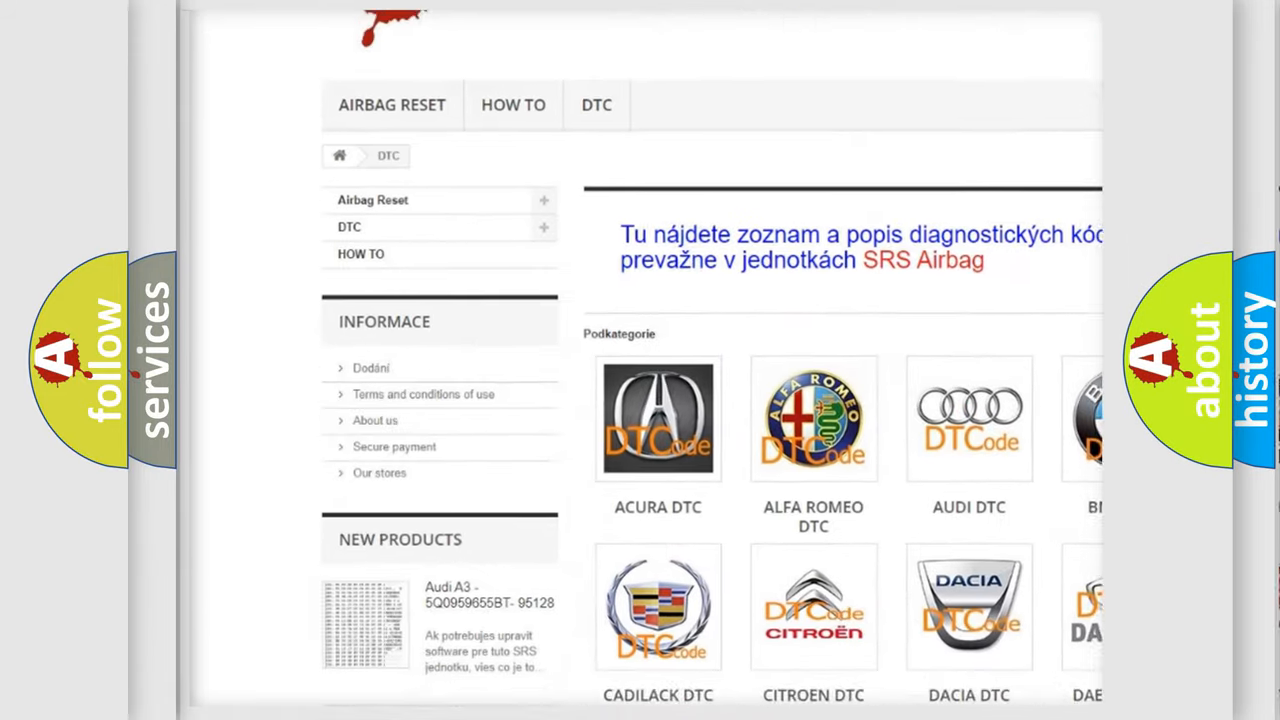
{"action": "scroll", "scroll_direction": "down", "scroll_amount": 3}
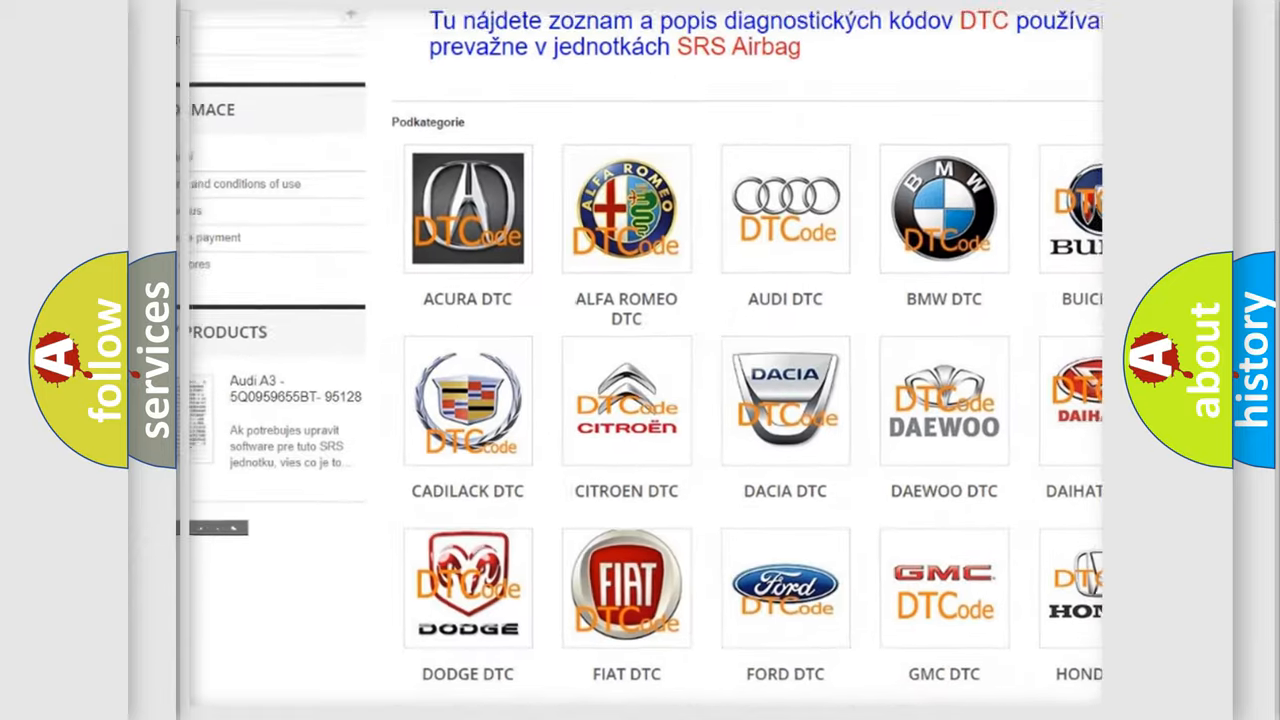